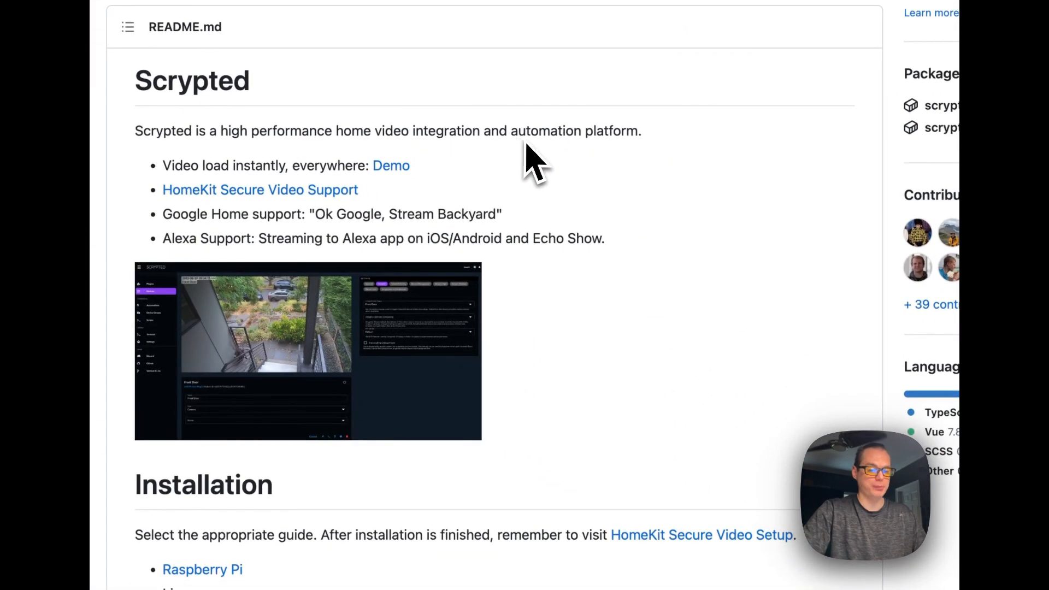
mouse_move(559, 425)
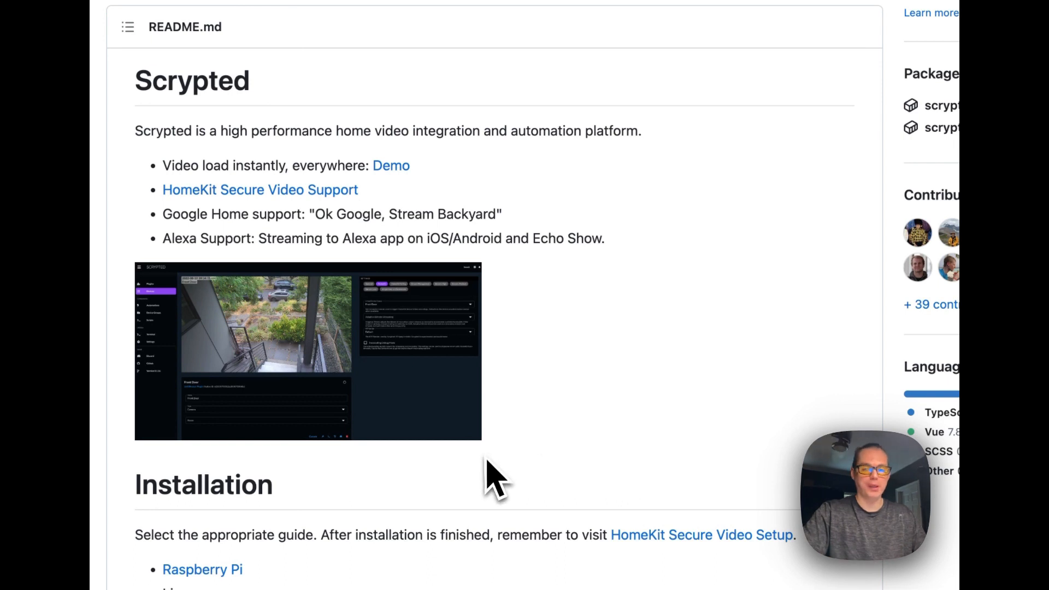
- Browse down the Scrypted README and switch over to the Home Assistant page
scroll(down, 3)
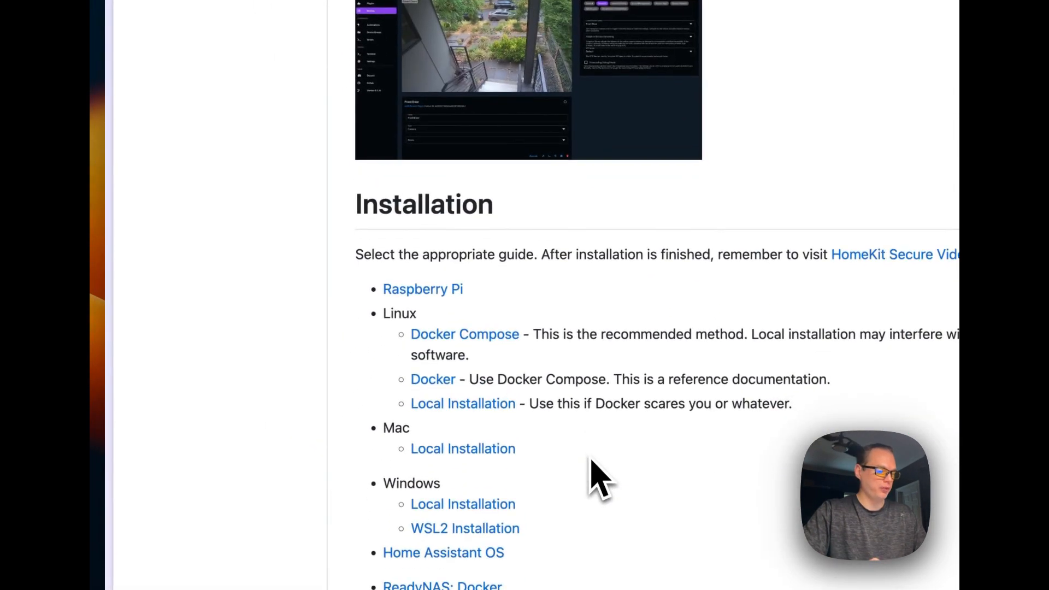
scroll(down, 3)
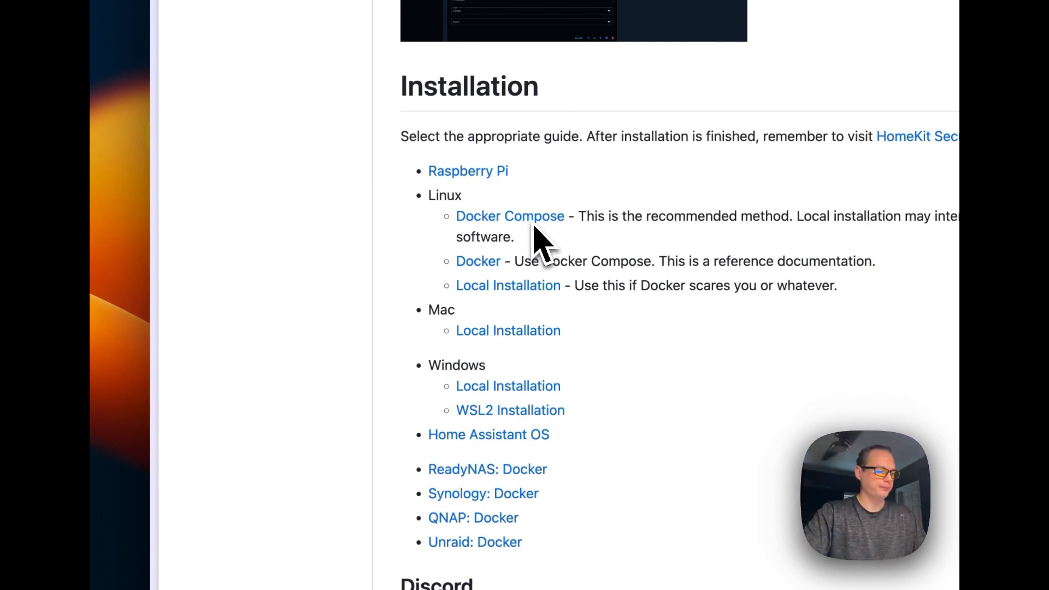
scroll(down, 3)
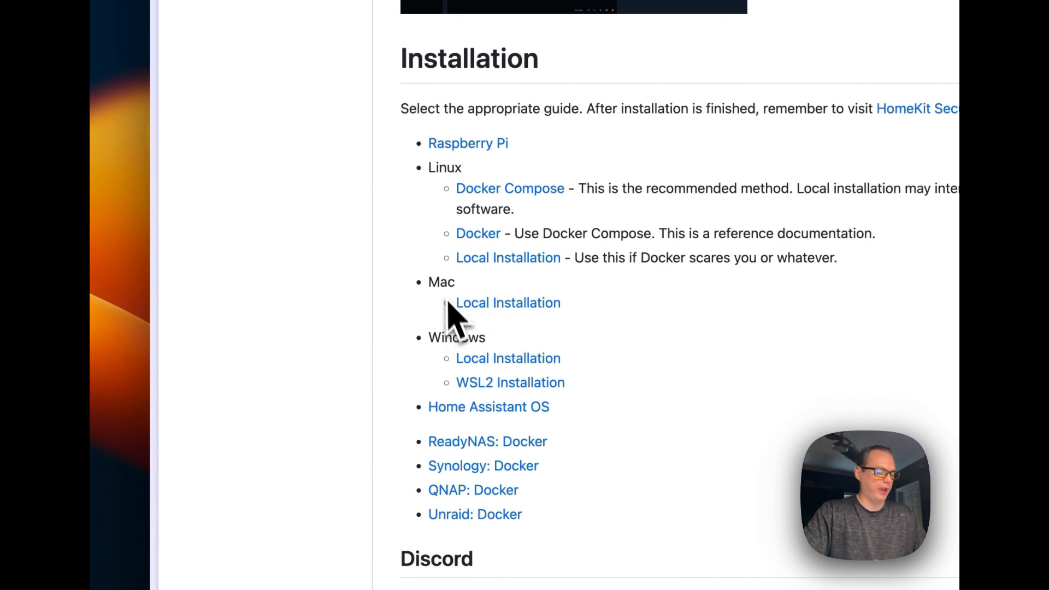
mouse_move(552, 442)
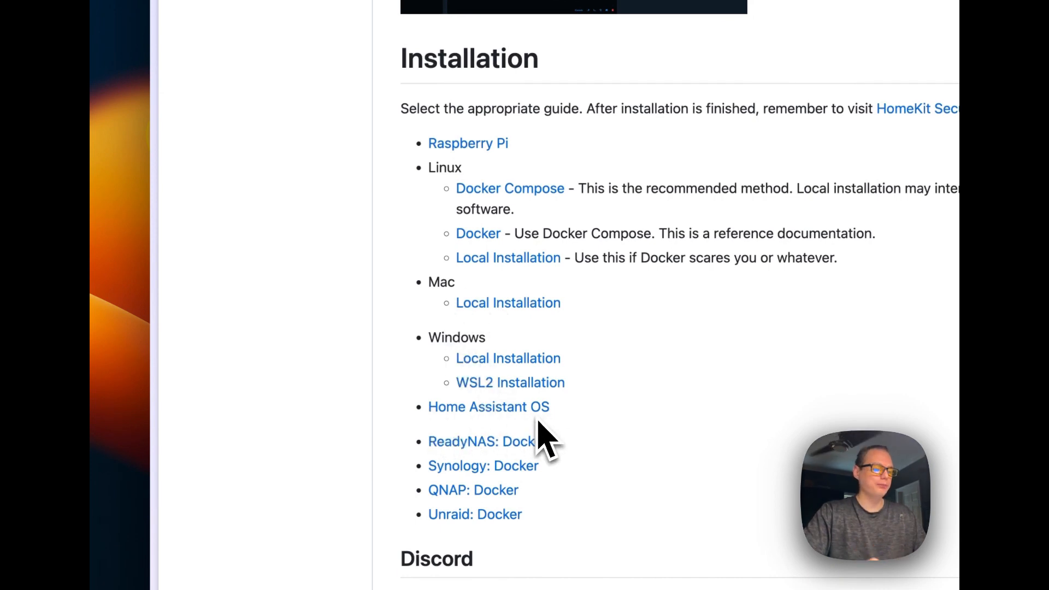
mouse_move(442, 466)
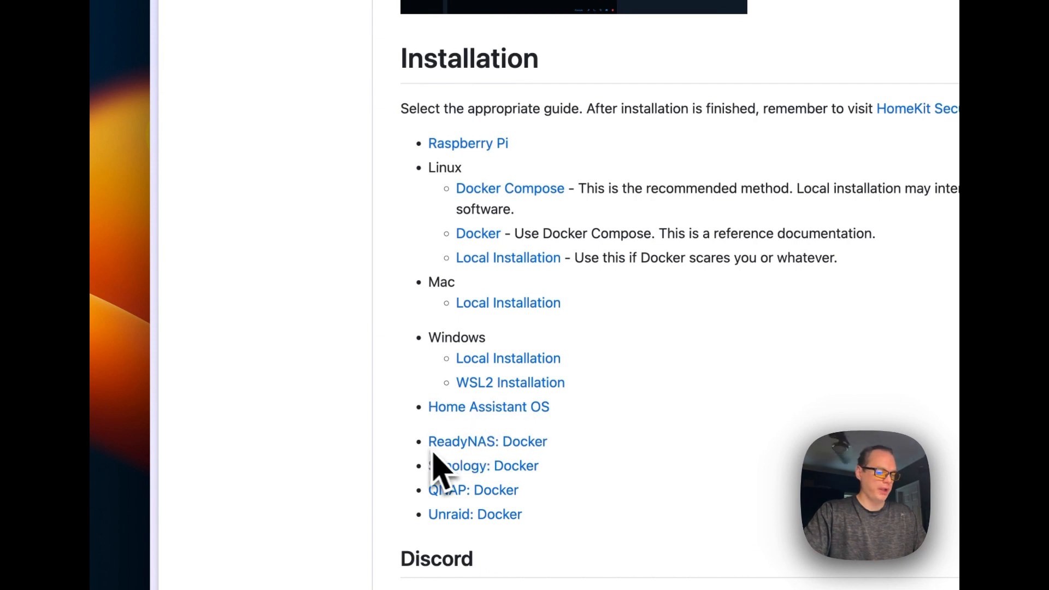
scroll(down, 3)
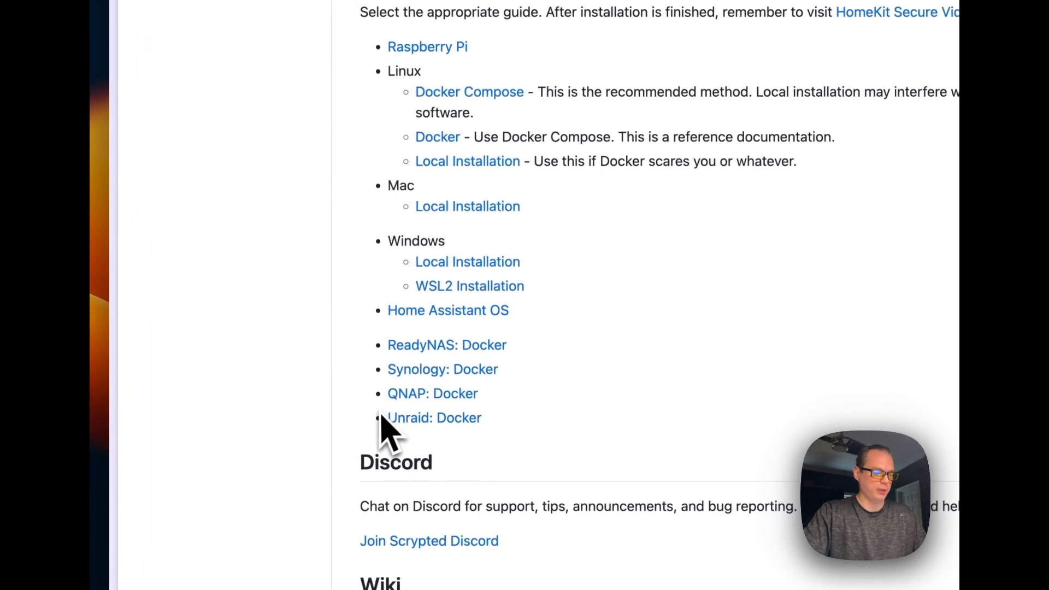
scroll(down, 3)
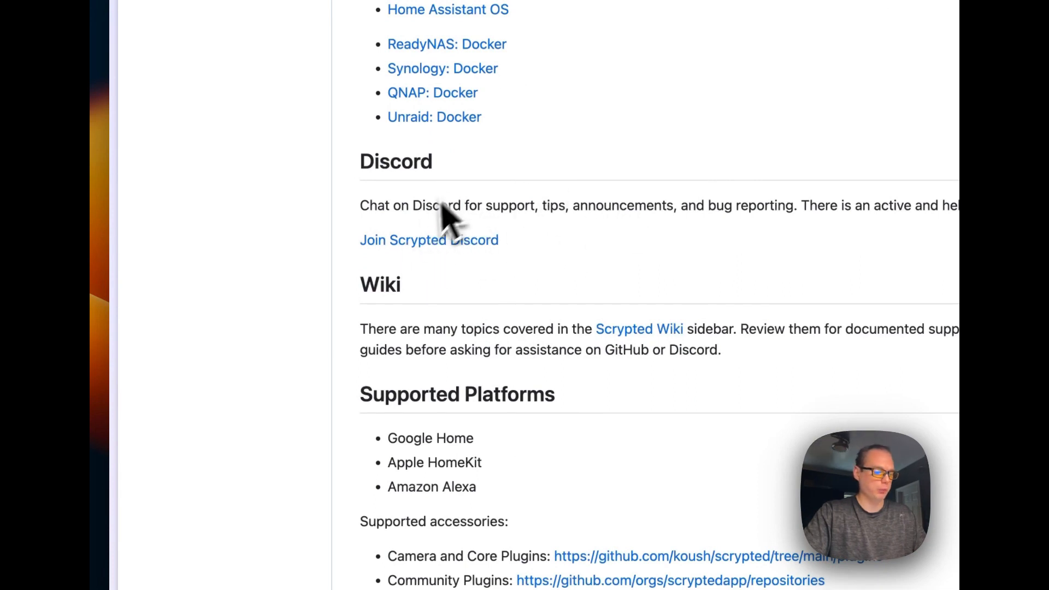
scroll(down, 3)
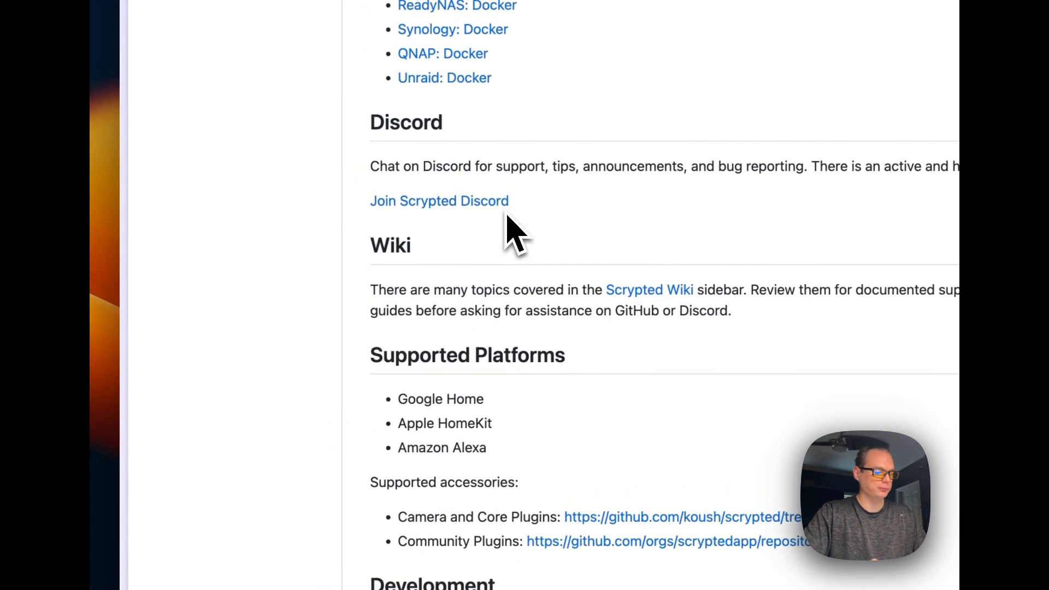
scroll(down, 3)
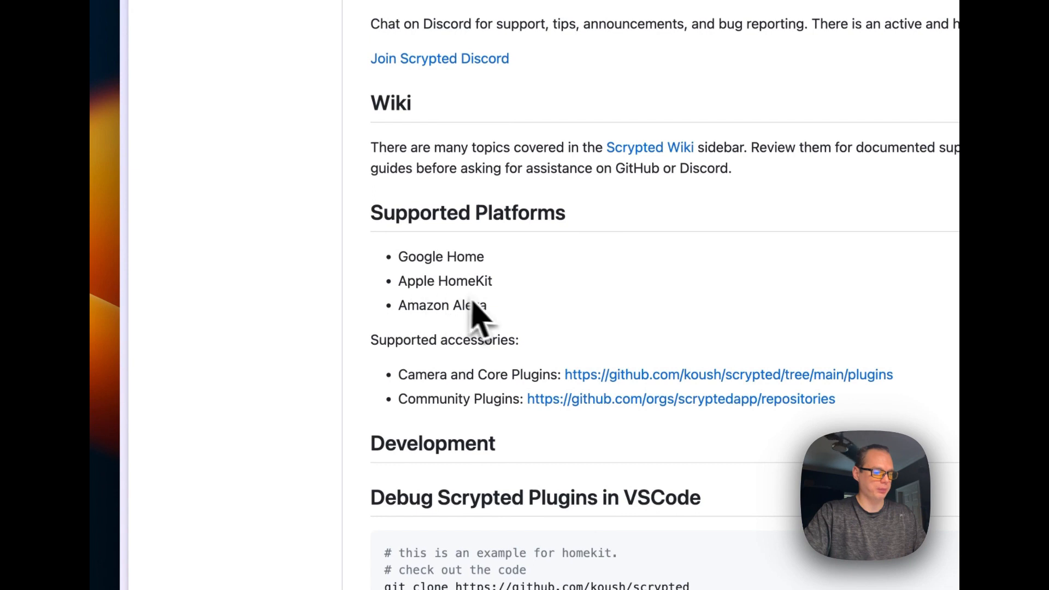
mouse_move(491, 372)
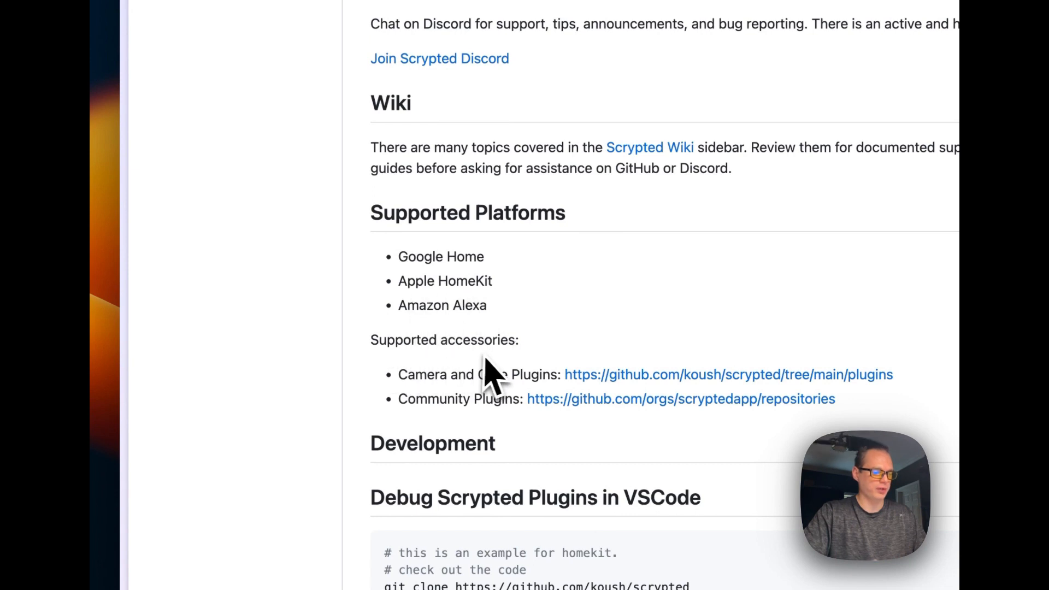
scroll(down, 3)
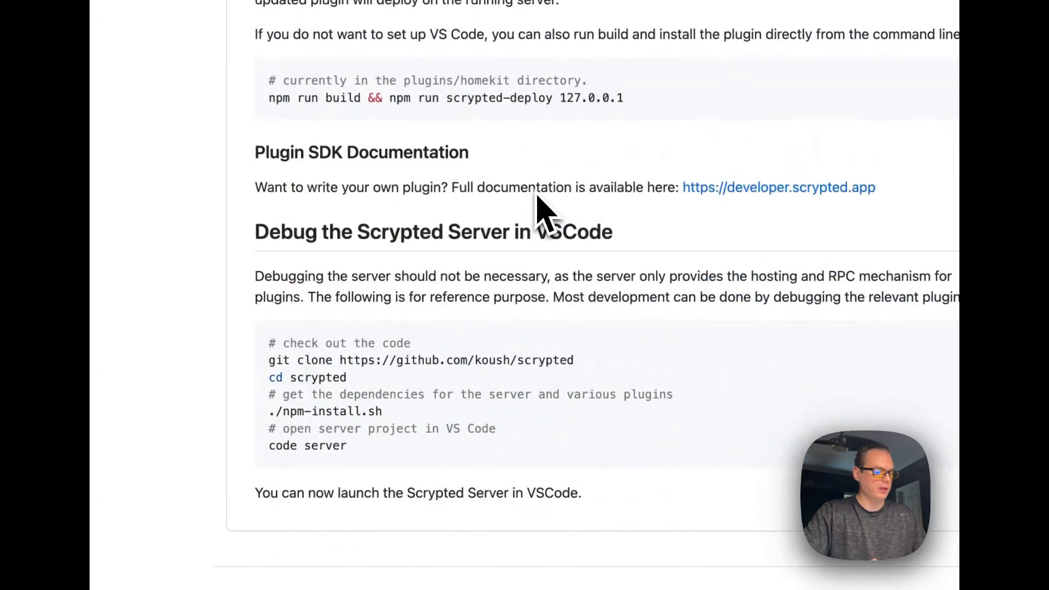
click(778, 187)
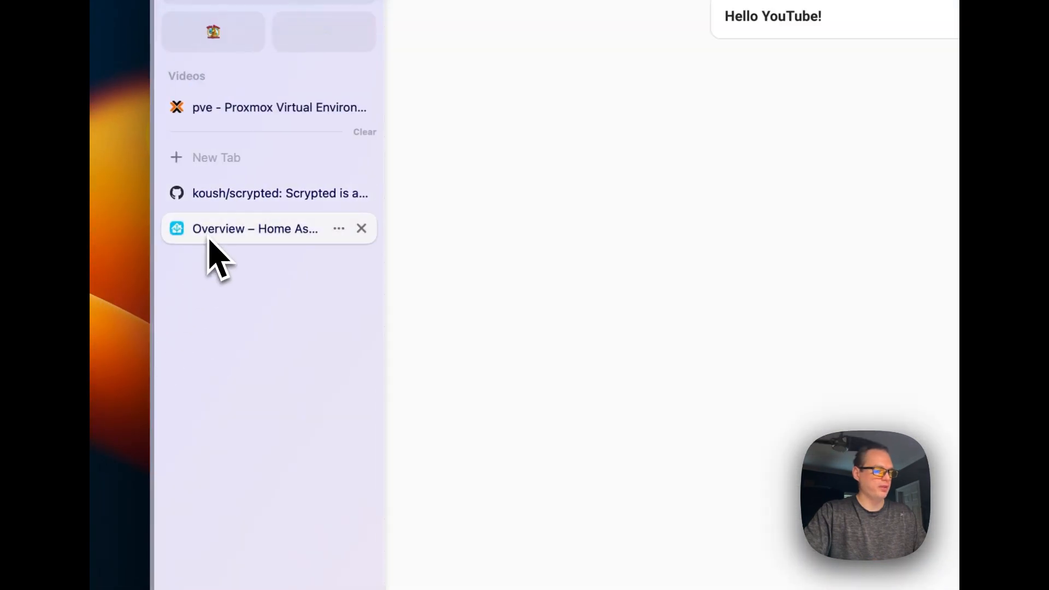
click(255, 228)
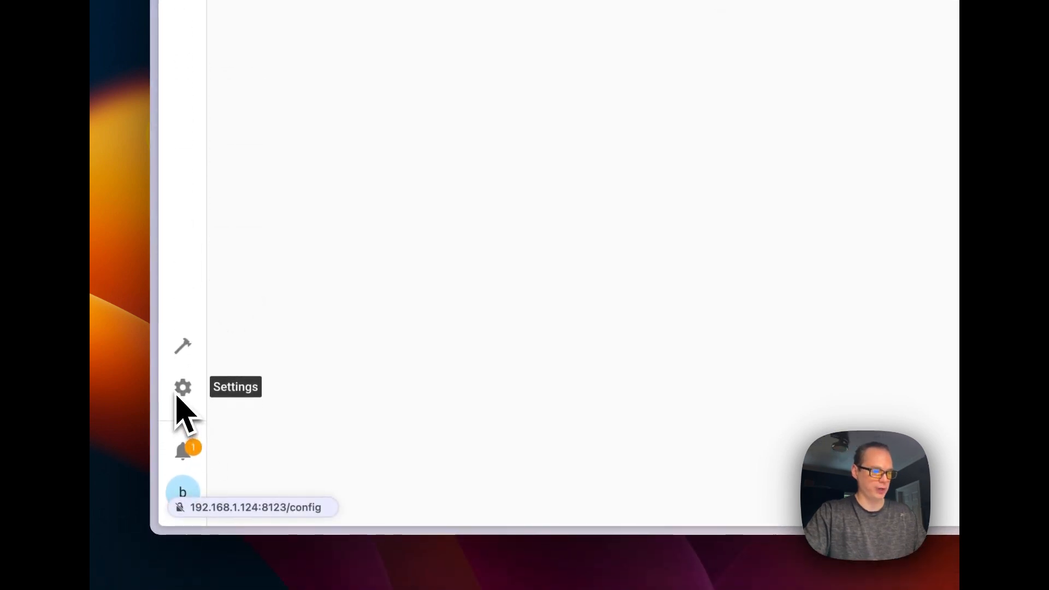
mouse_move(194, 407)
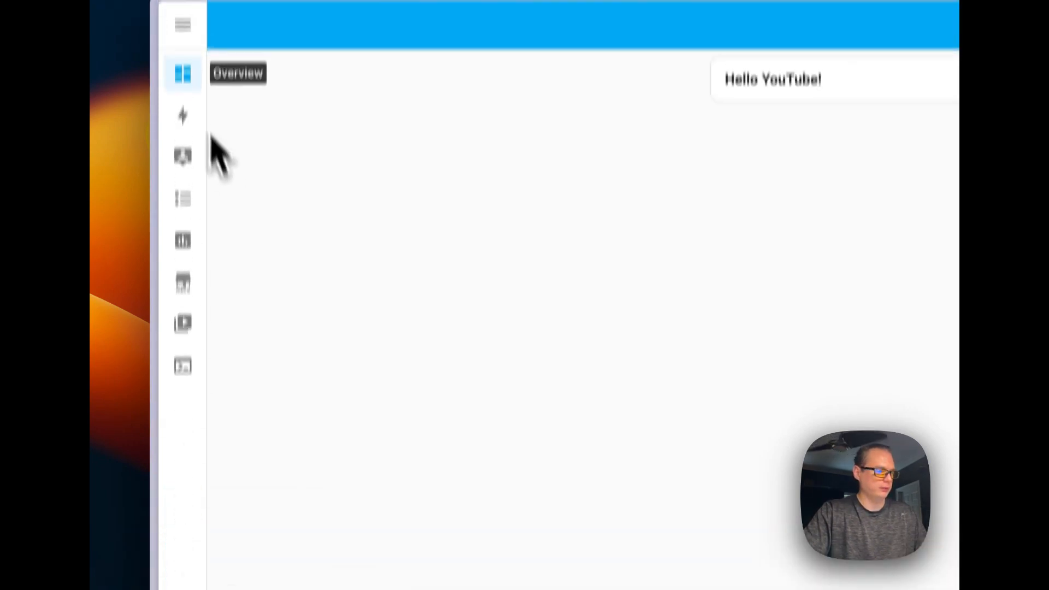
- Go to Settings > Add-ons and bring up the store's Repositories manager from the ⋮ menu
click(183, 25)
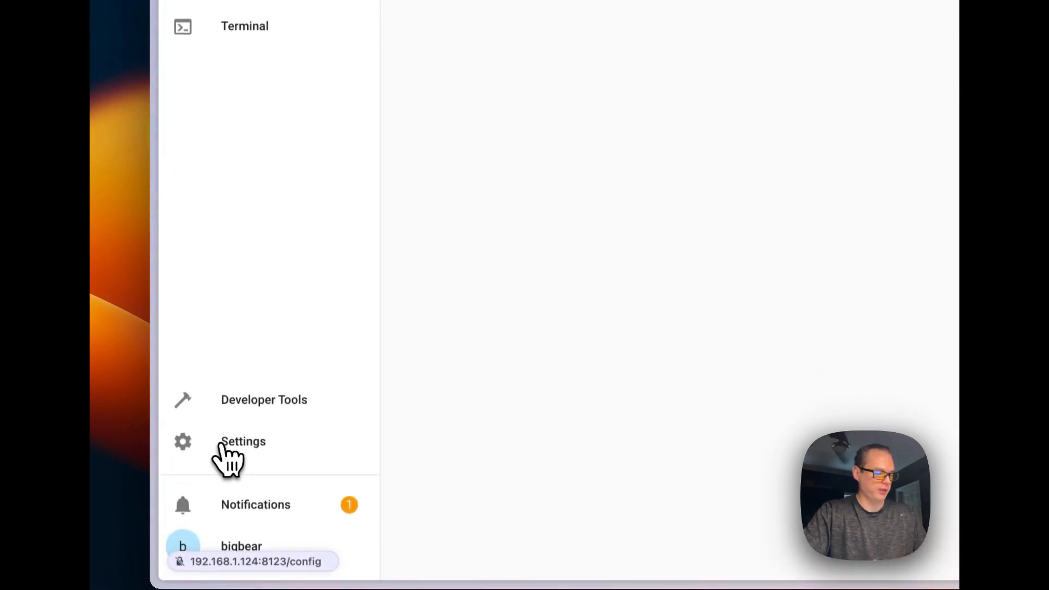
click(243, 442)
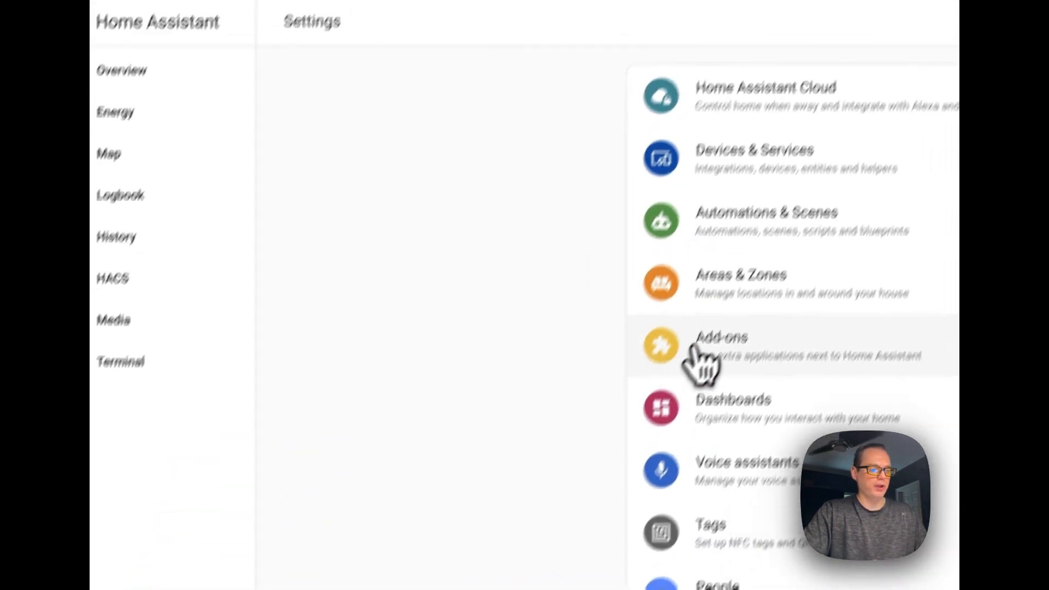
click(722, 338)
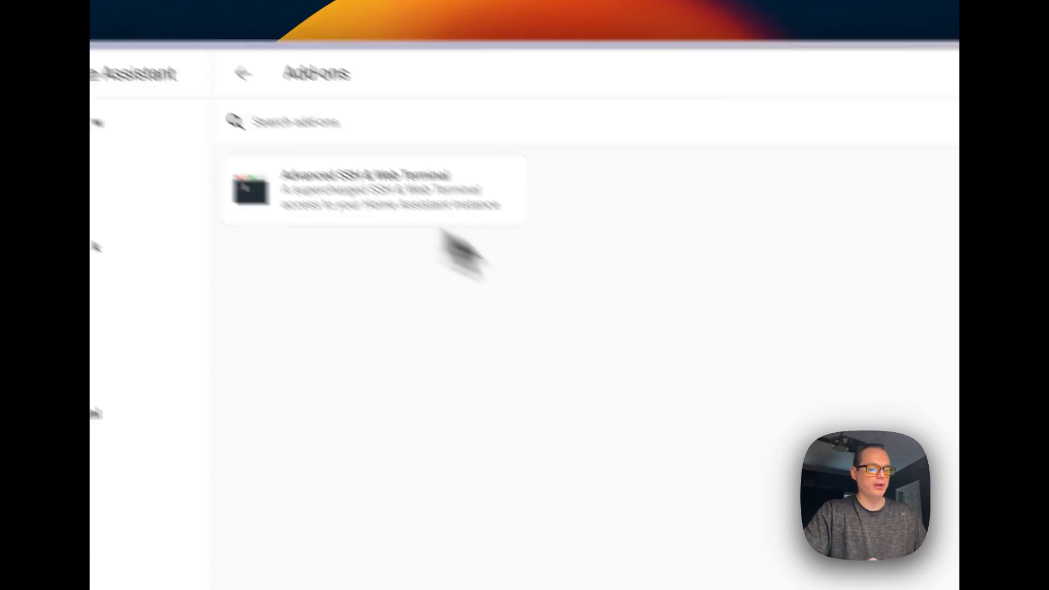
scroll(down, 3)
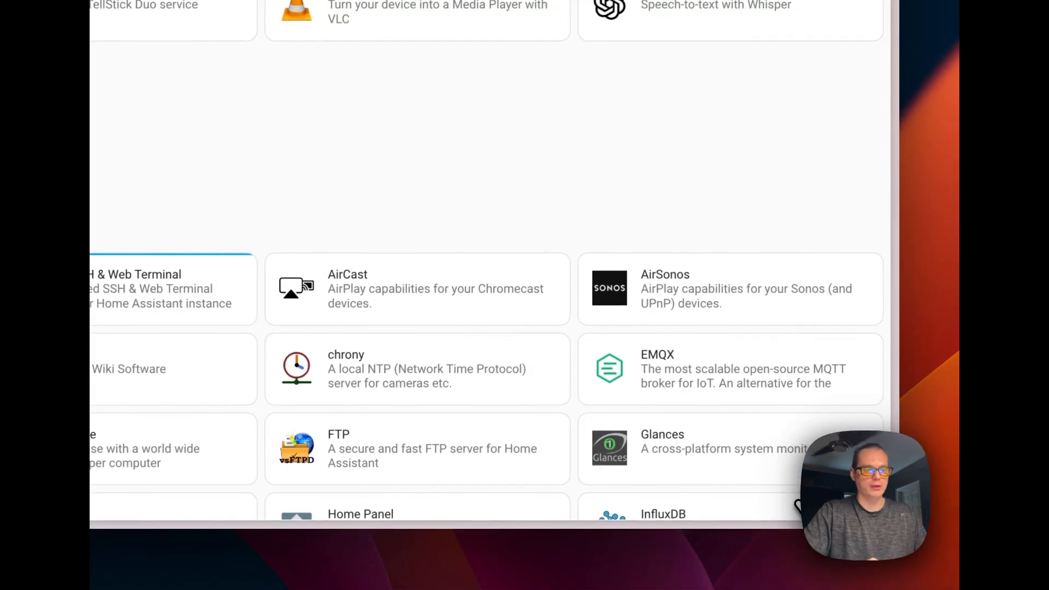
click(859, 94)
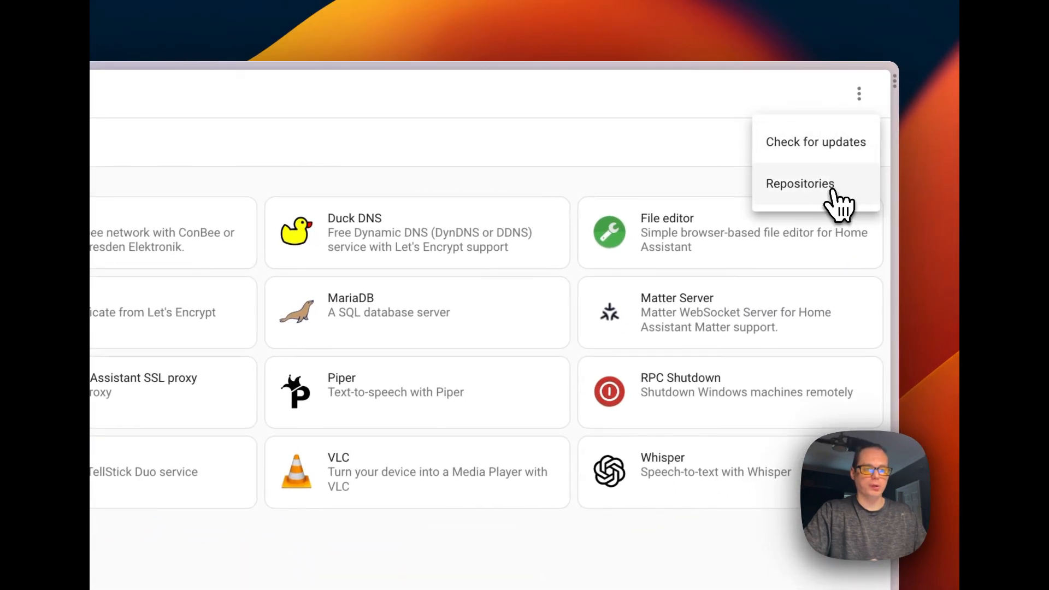
click(800, 184)
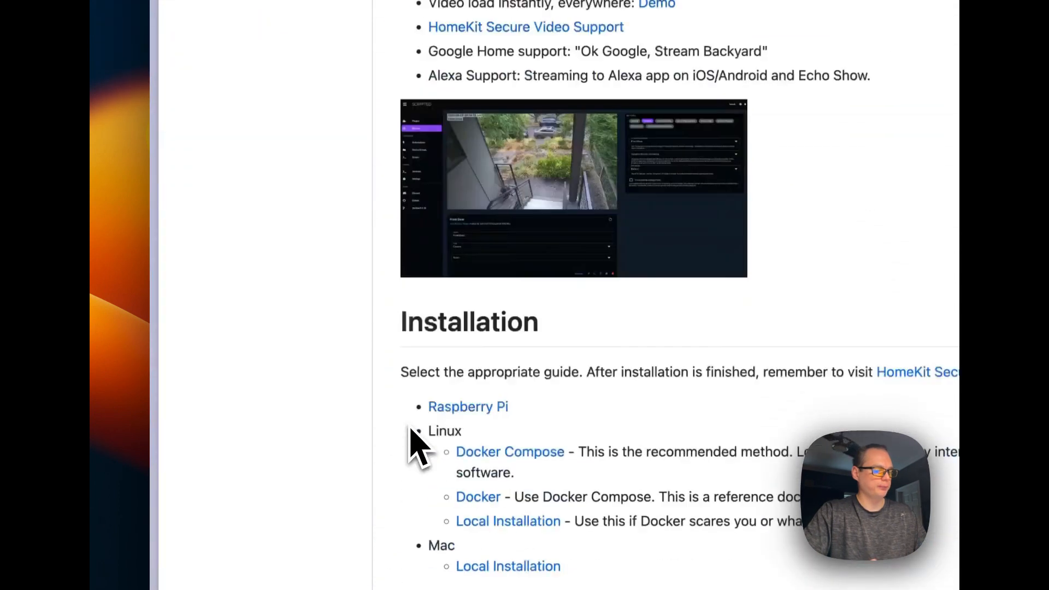
- Follow the README's Home Assistant OS link to the installation guide with the repository address
scroll(down, 3)
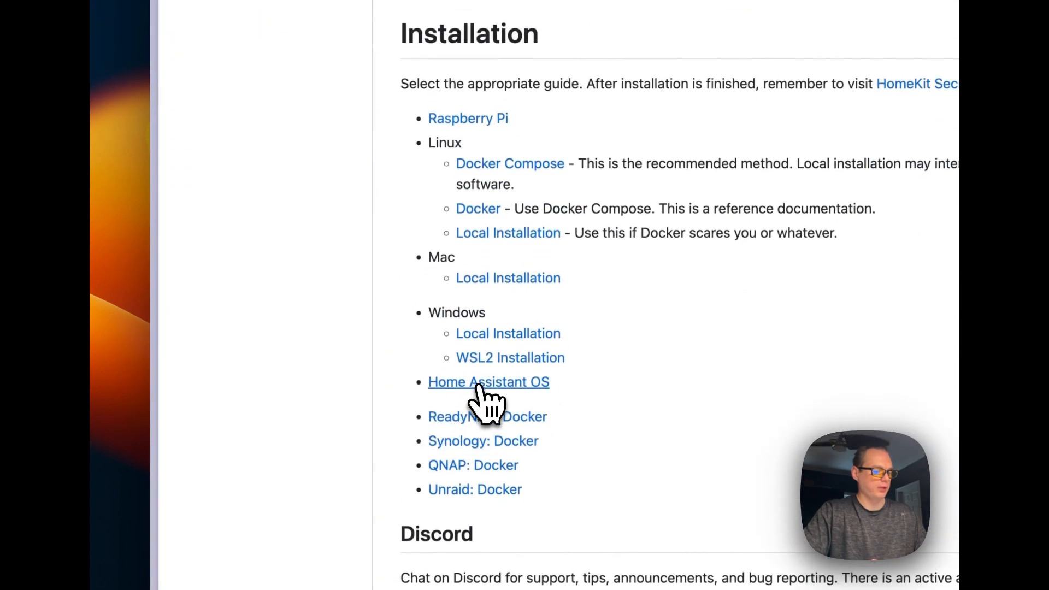
click(487, 382)
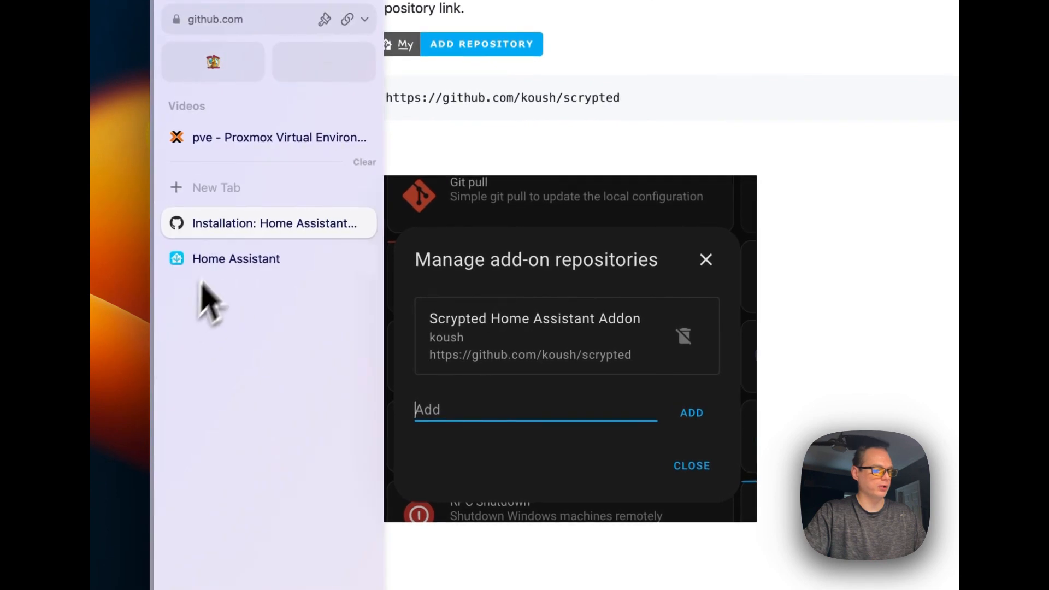
click(684, 336)
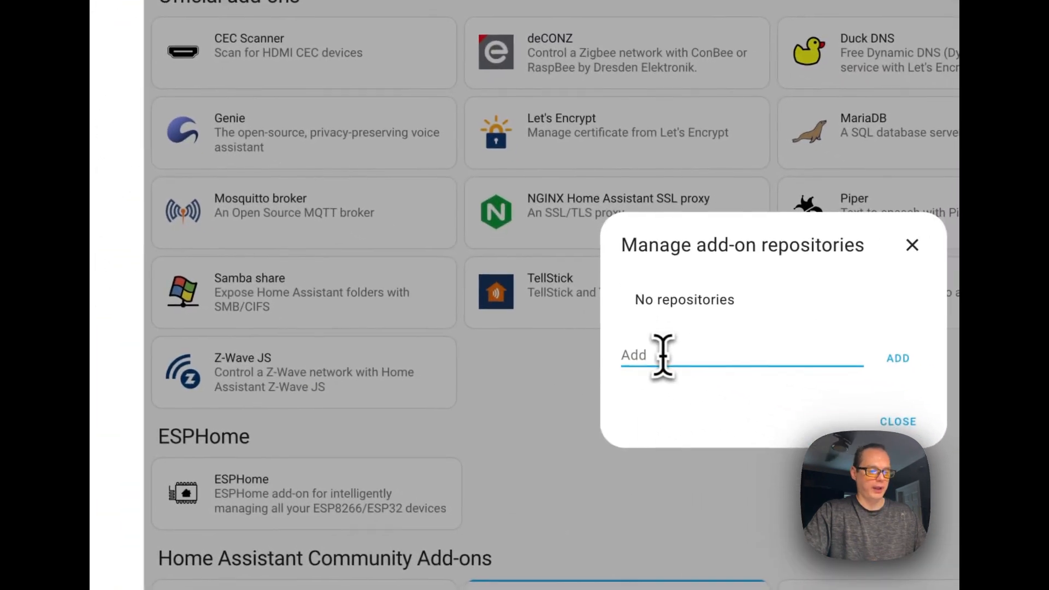
text(https://github.com/koush/scrypted)
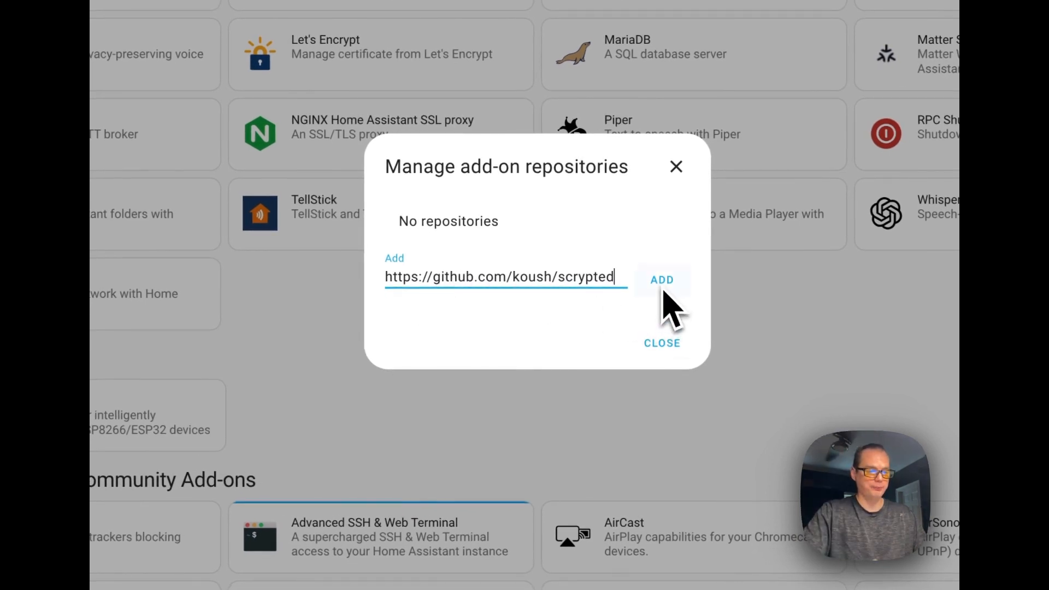
mouse_move(667, 302)
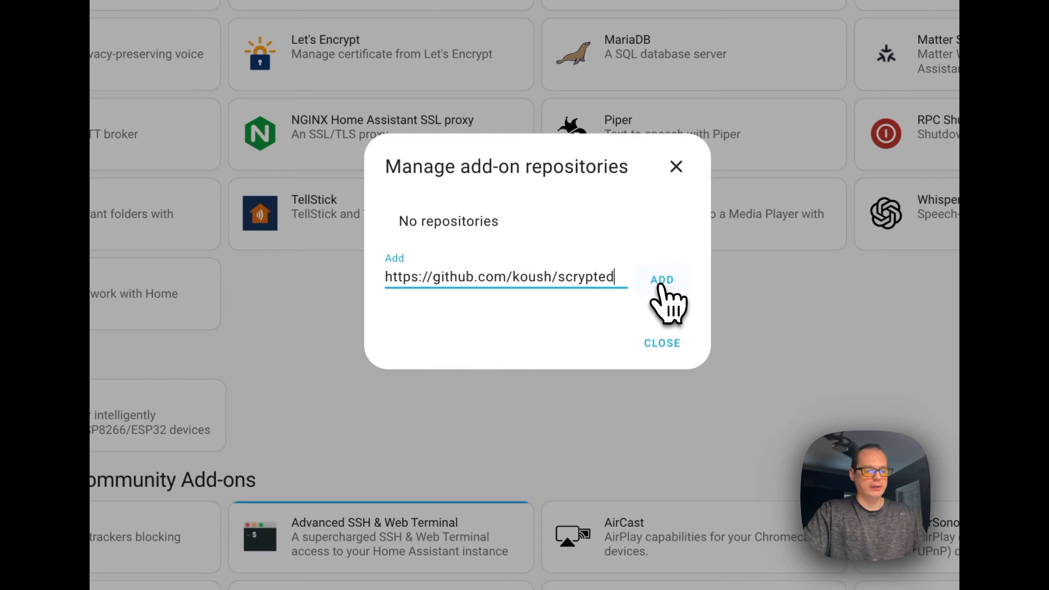
click(661, 280)
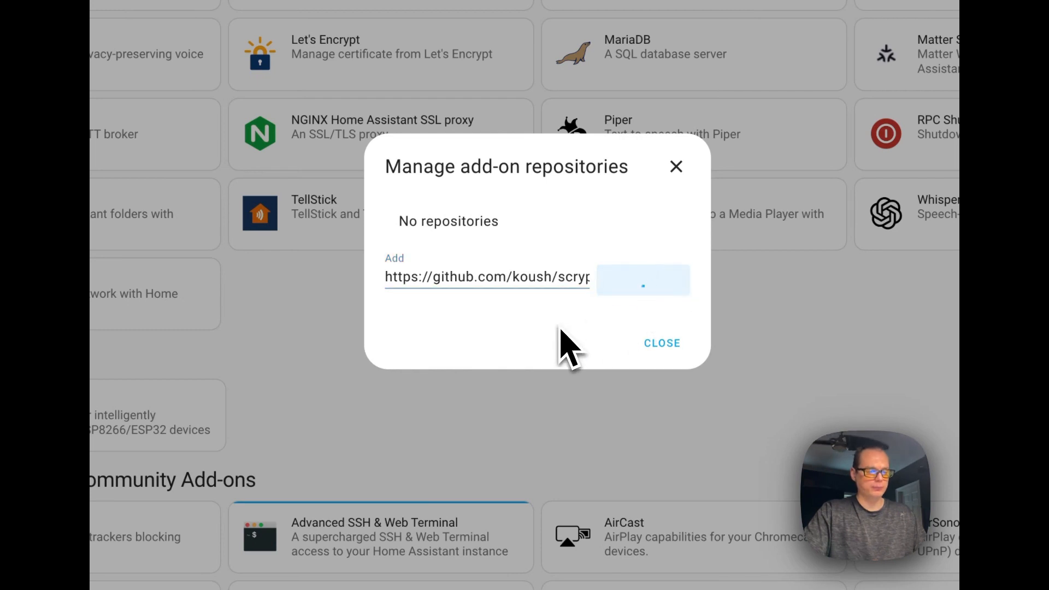
click(642, 279)
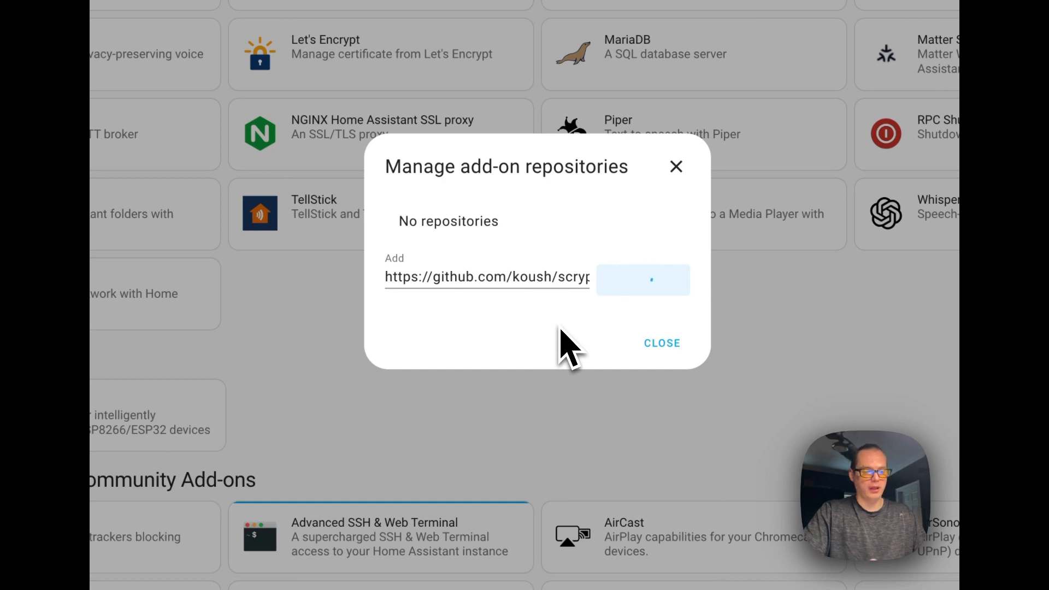
click(643, 280)
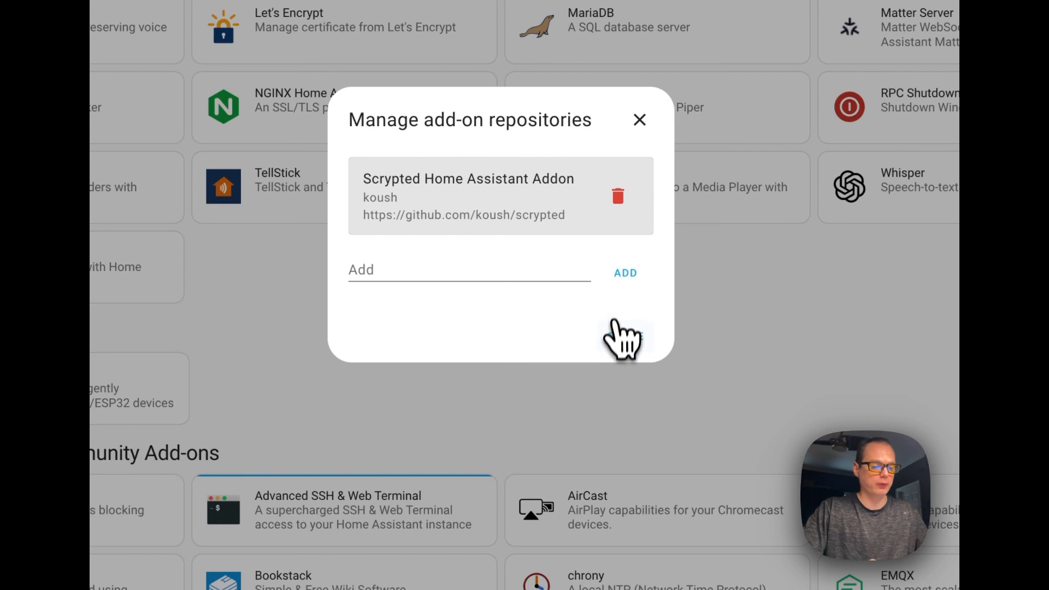
click(638, 120)
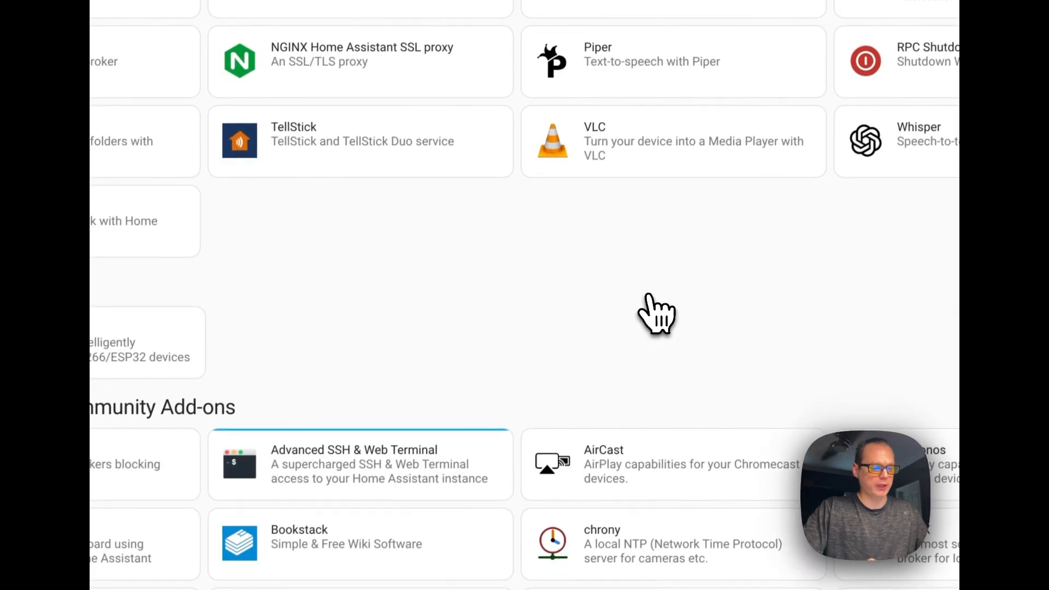
- Scroll the add-on store down to the Scrypted add-on's card
scroll(down, 3)
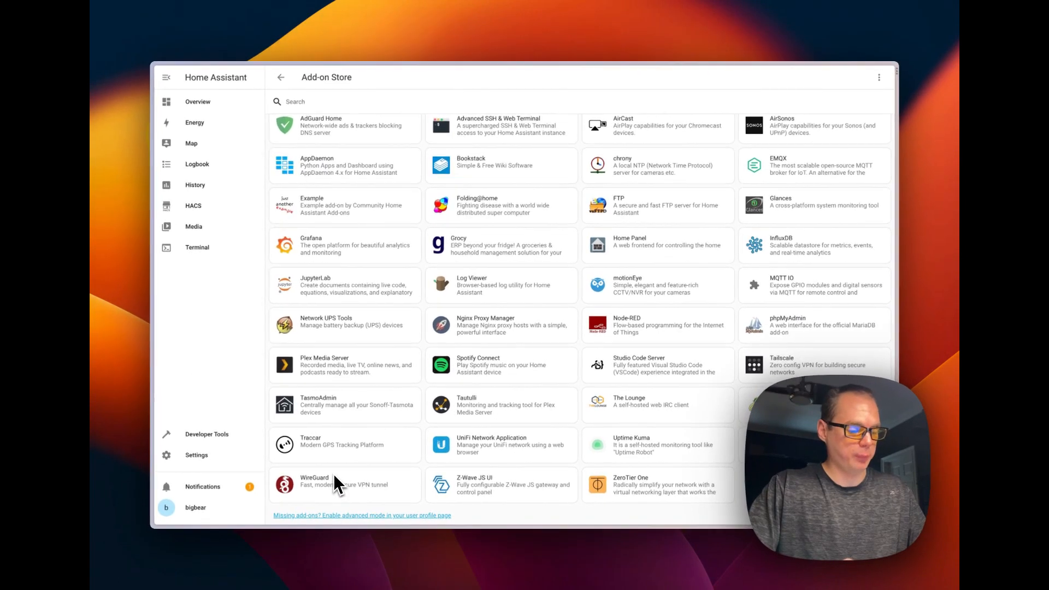
scroll(down, 3)
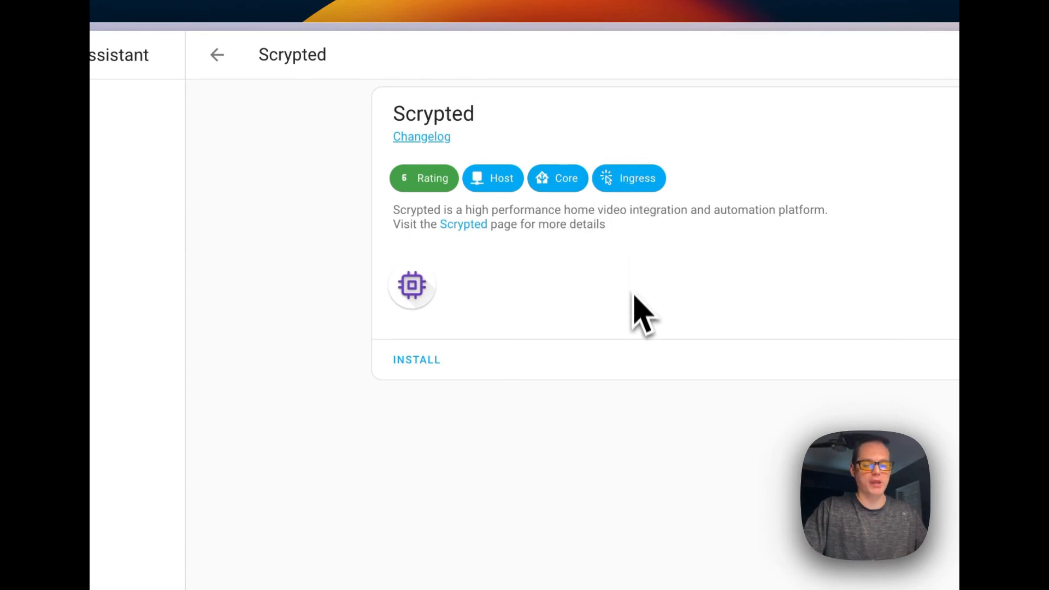
mouse_move(642, 328)
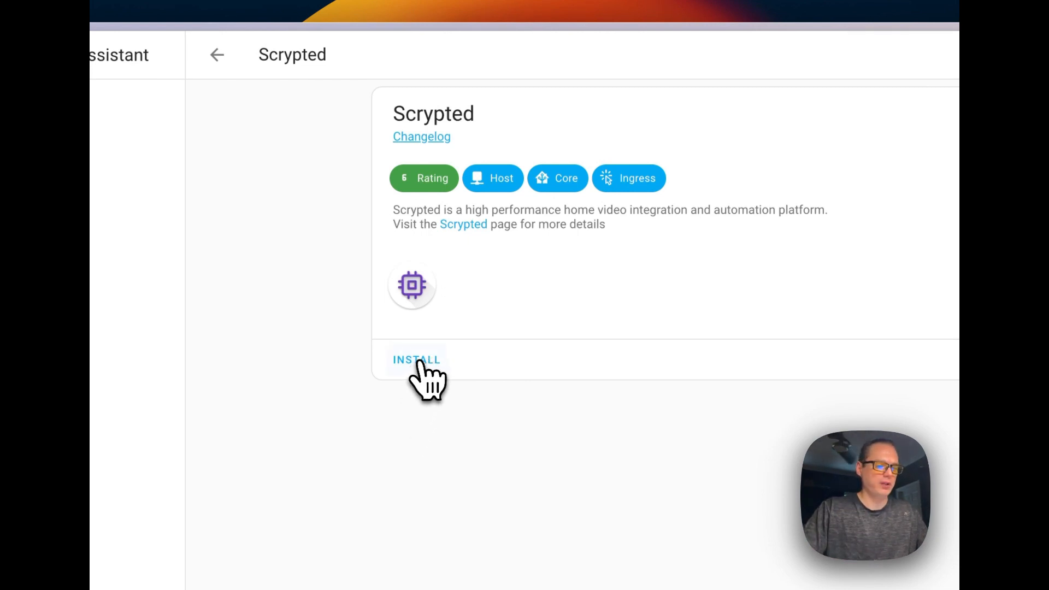
- Install the Scrypted add-on and wait for its version and start options to appear
click(417, 360)
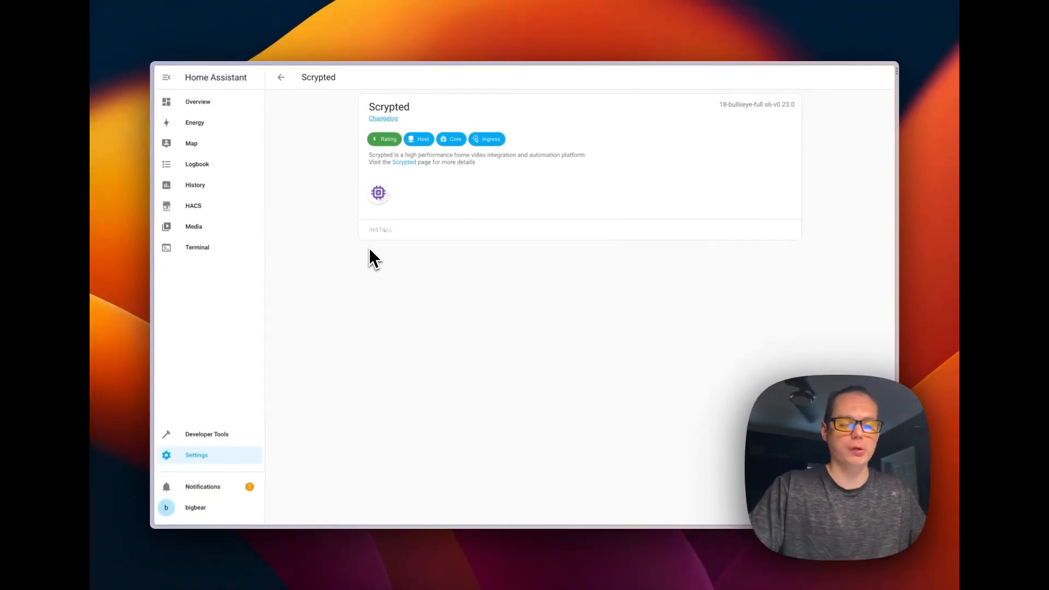
click(381, 230)
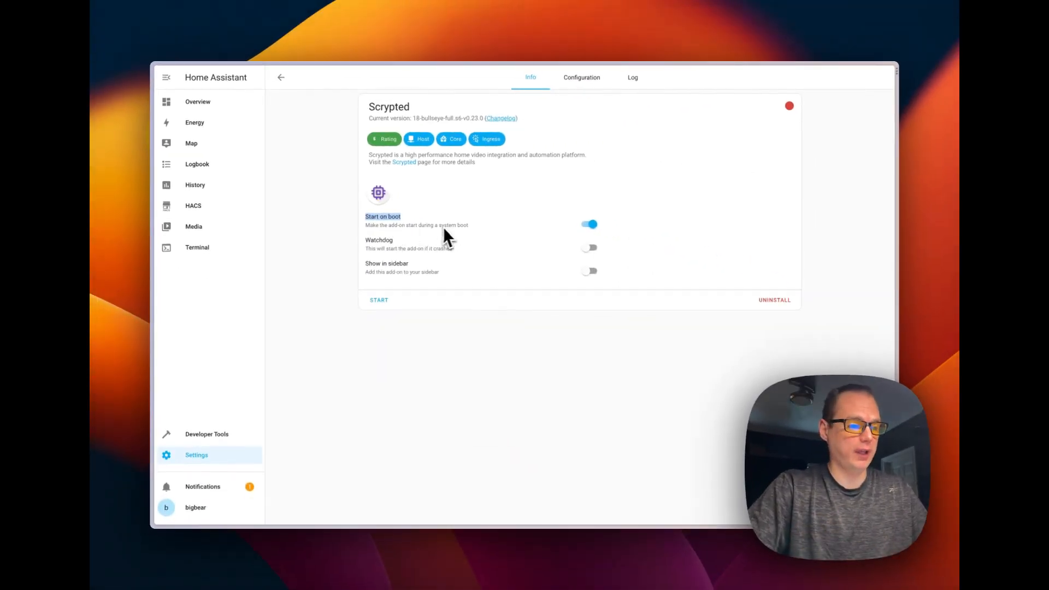
mouse_move(587, 243)
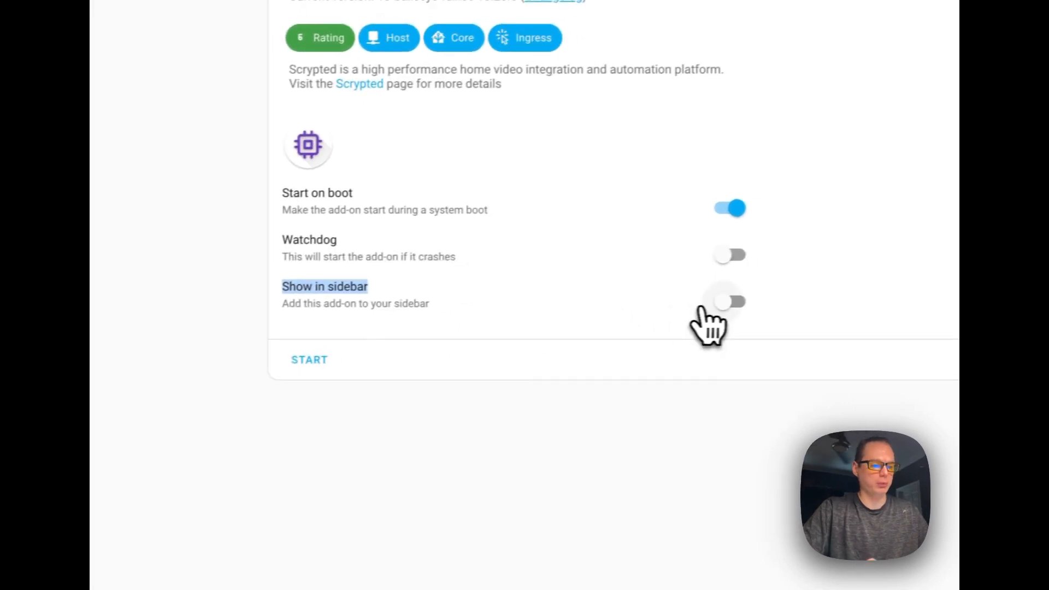
- Turn on Show in sidebar for Scrypted and start the add-on
click(729, 301)
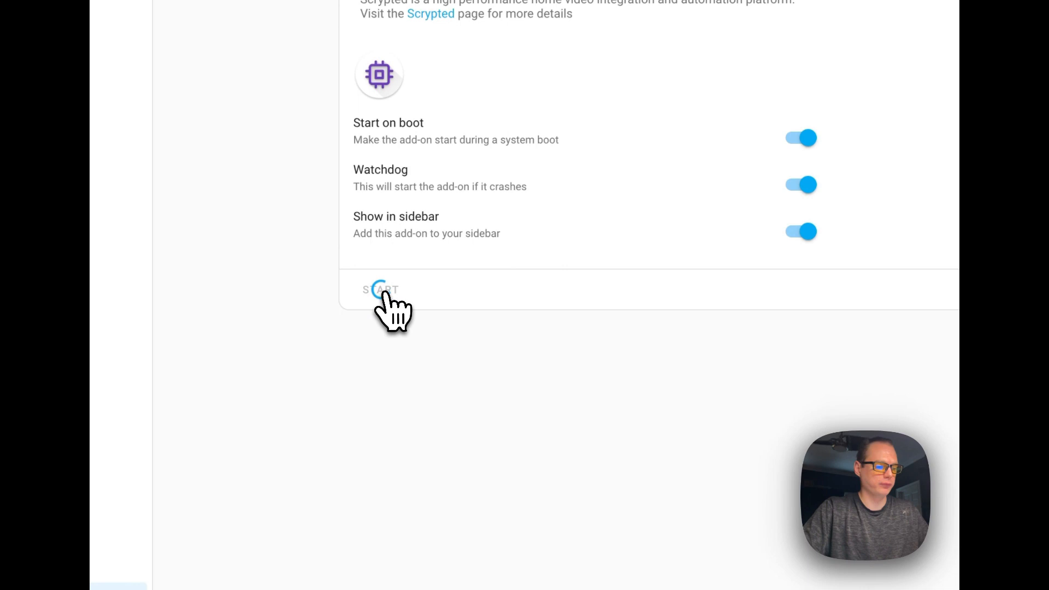
click(381, 289)
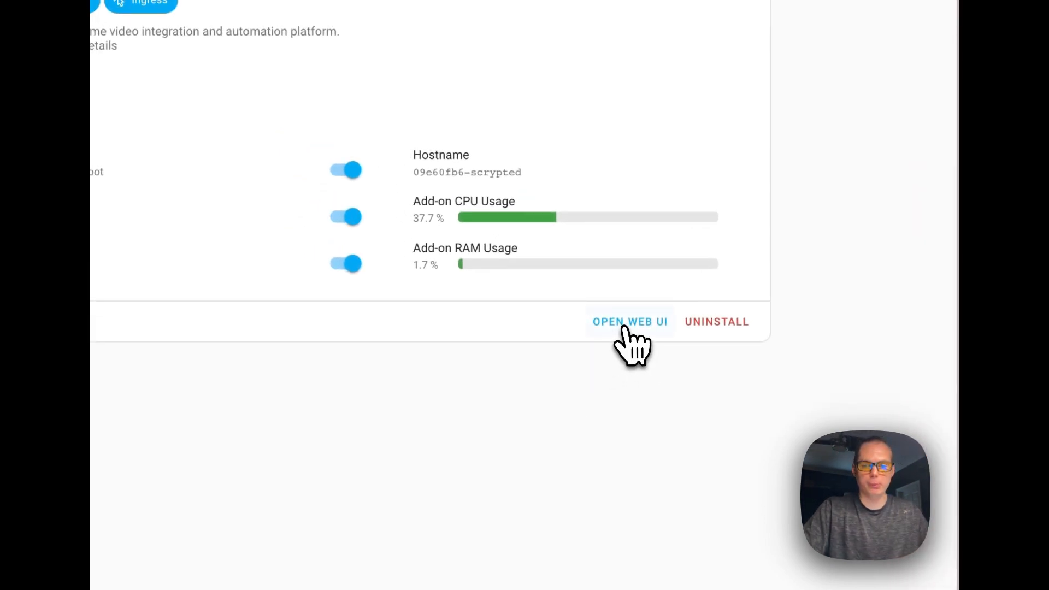
- Launch Scrypted's web UI and enter its Management Console listing installed plugins
click(630, 322)
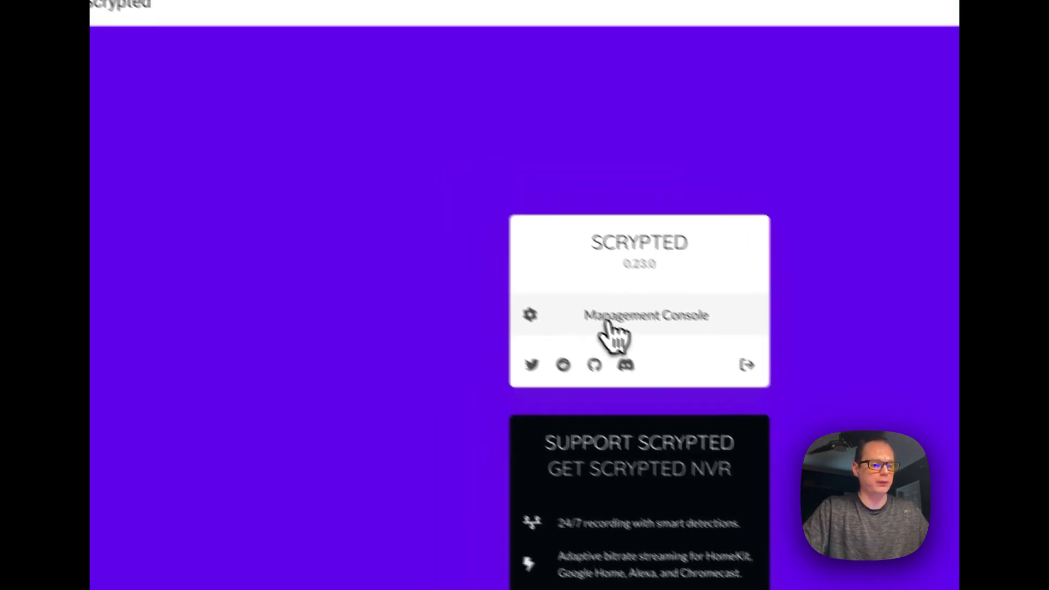
click(645, 315)
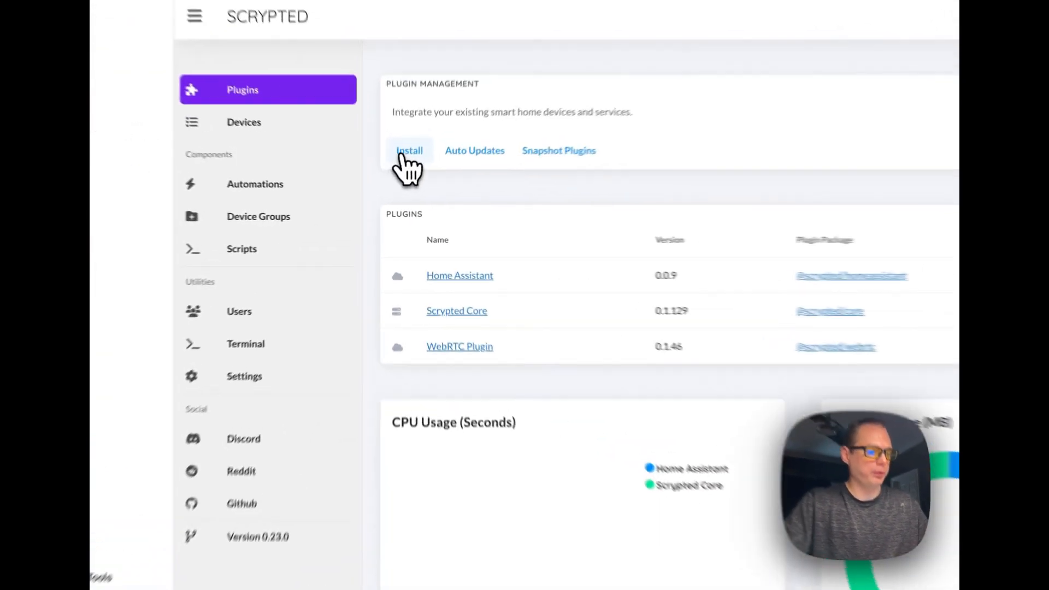
text(ho)
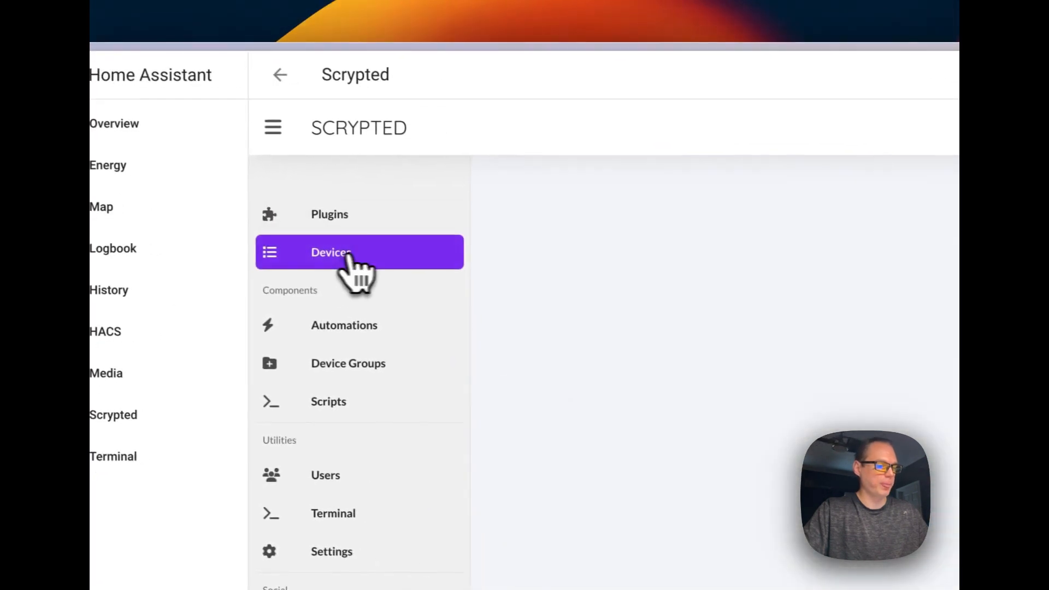
click(331, 252)
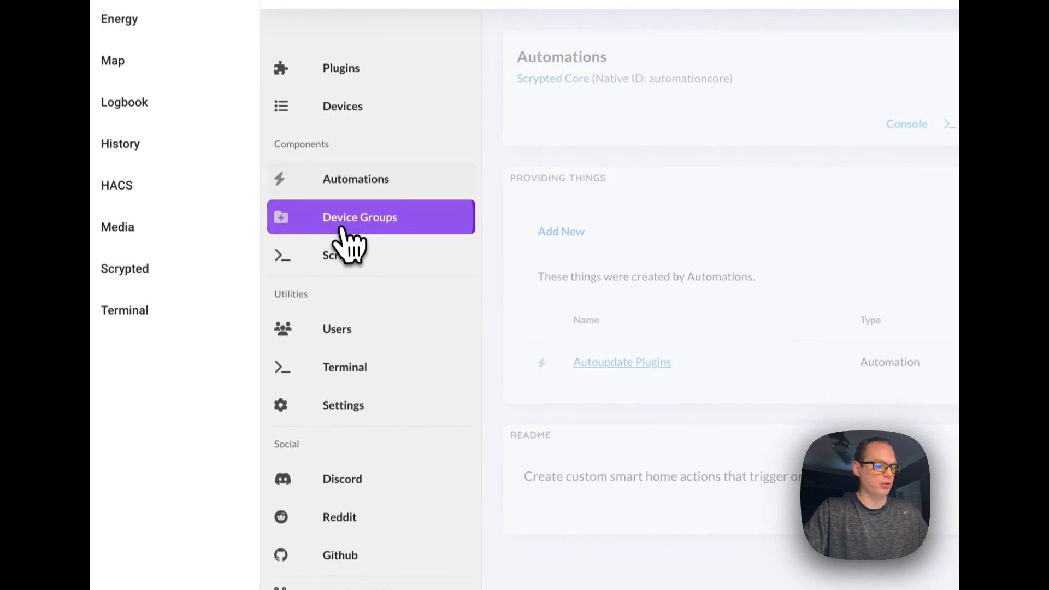
click(340, 254)
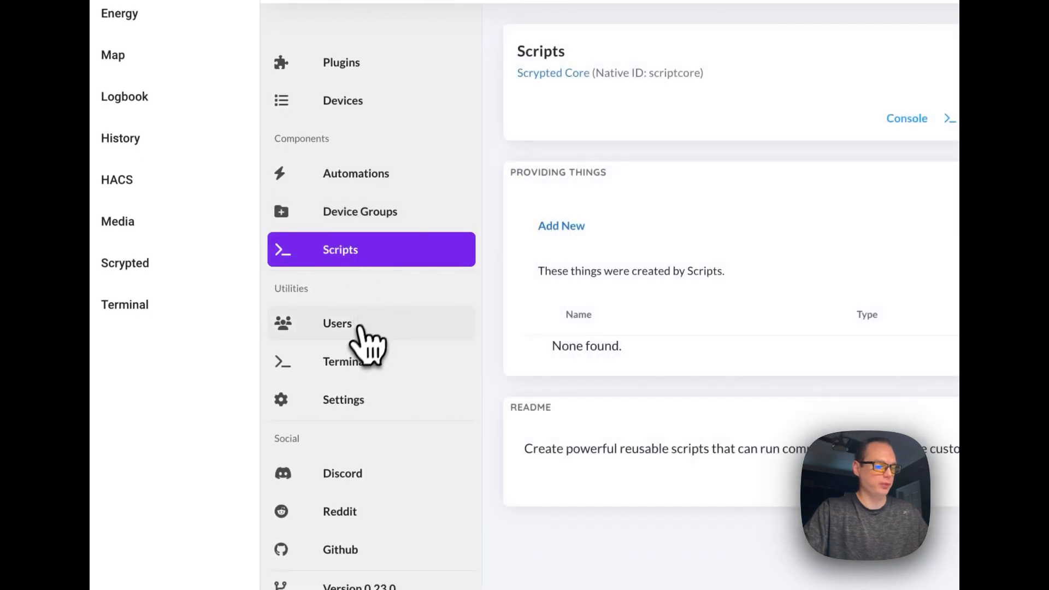
click(338, 323)
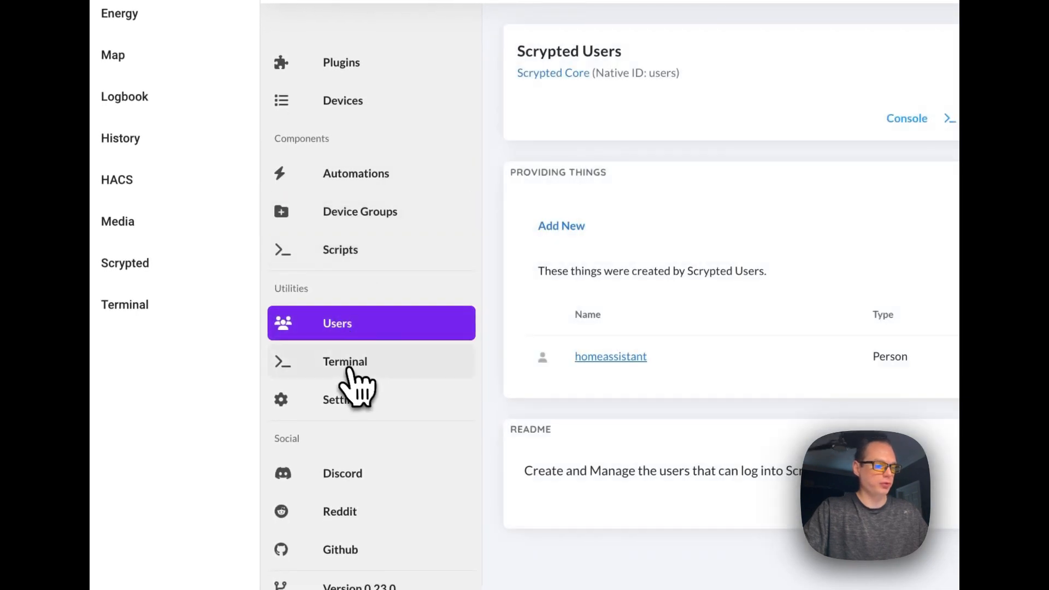
click(344, 361)
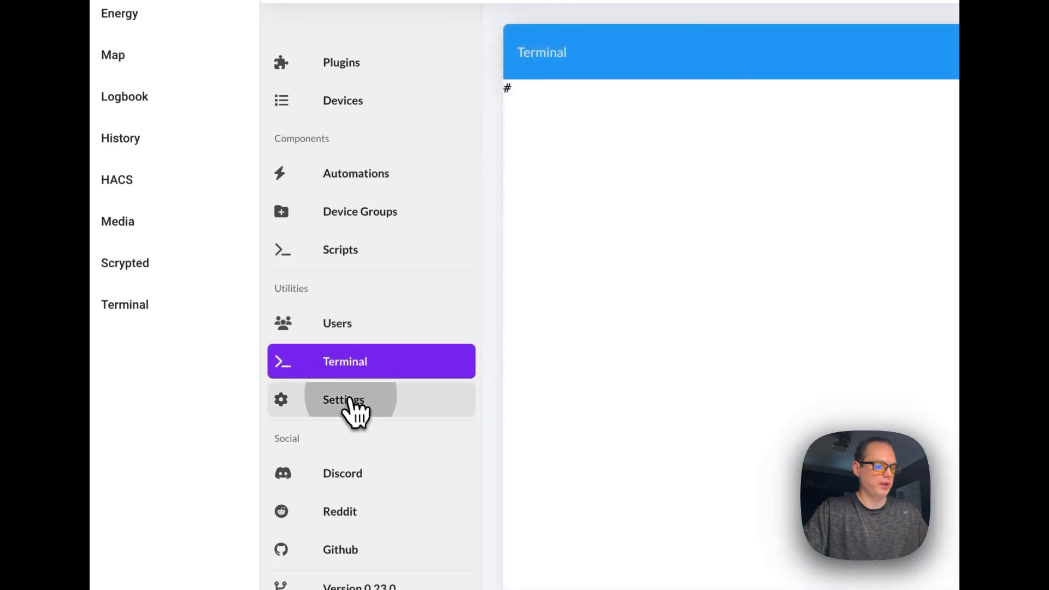
click(343, 400)
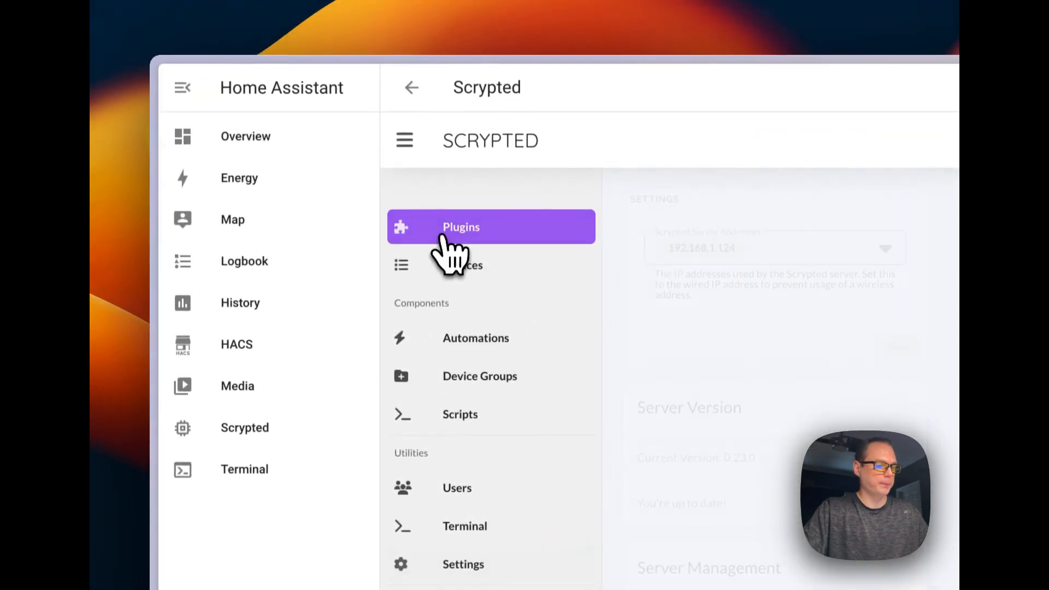
click(460, 226)
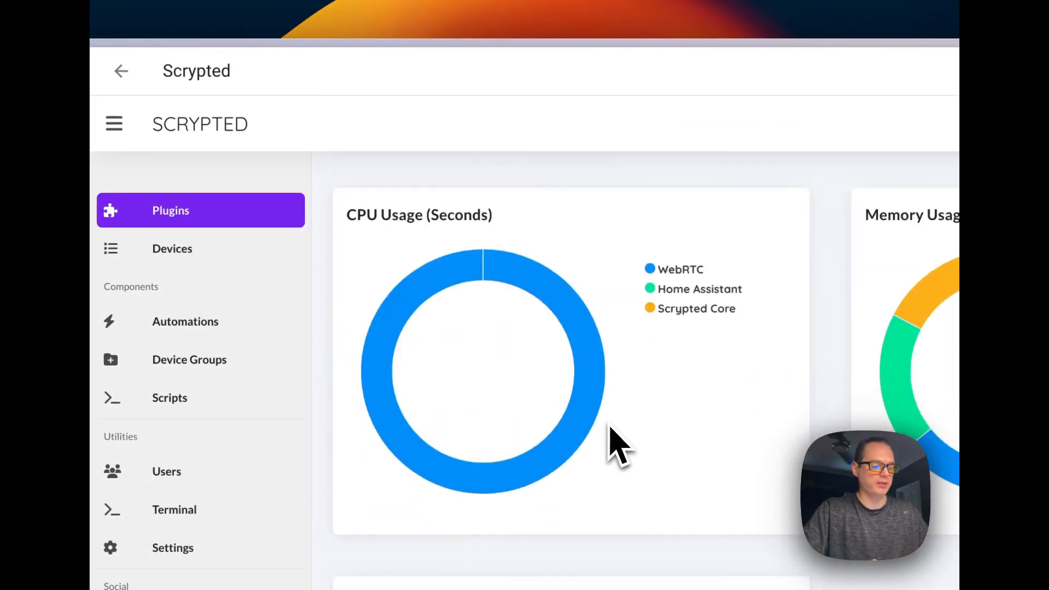
scroll(down, 3)
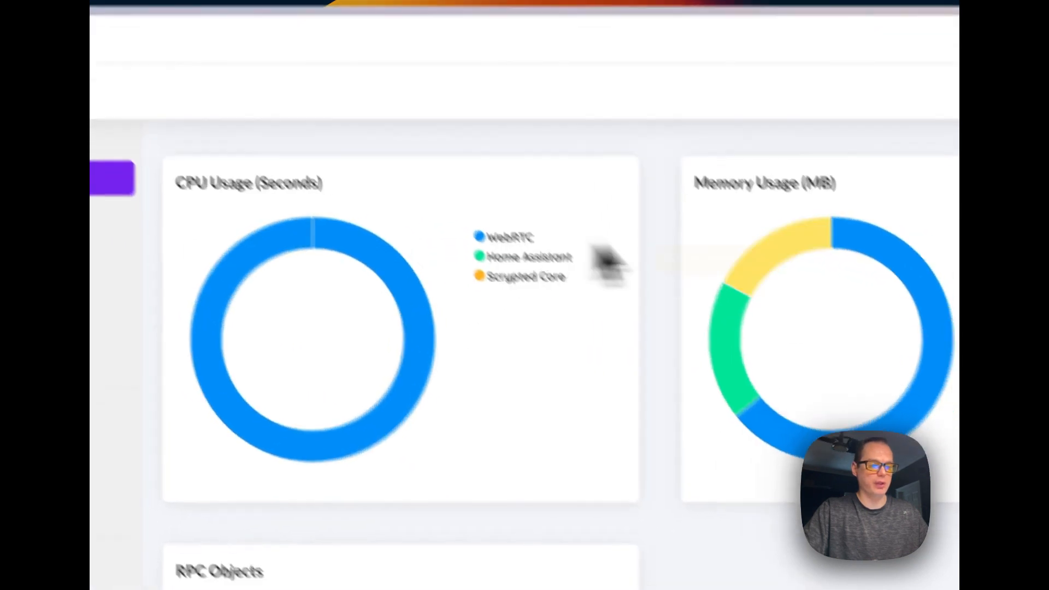